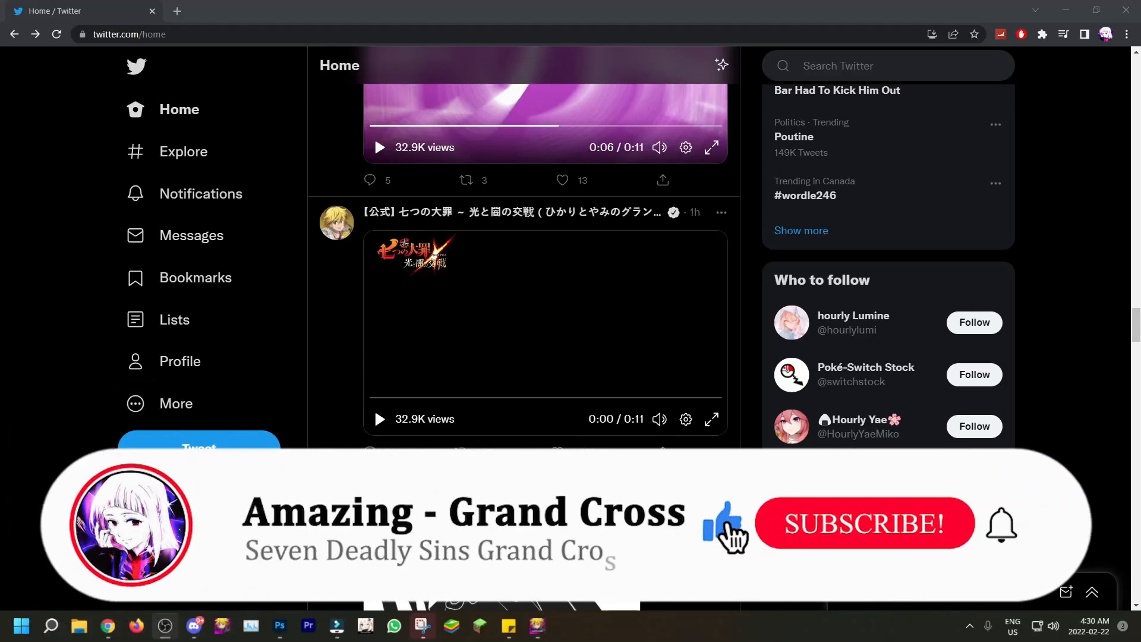
Step: Open the Seven Deadly Sins Grand Cross trailer tweet on its own page
left_click(865, 523)
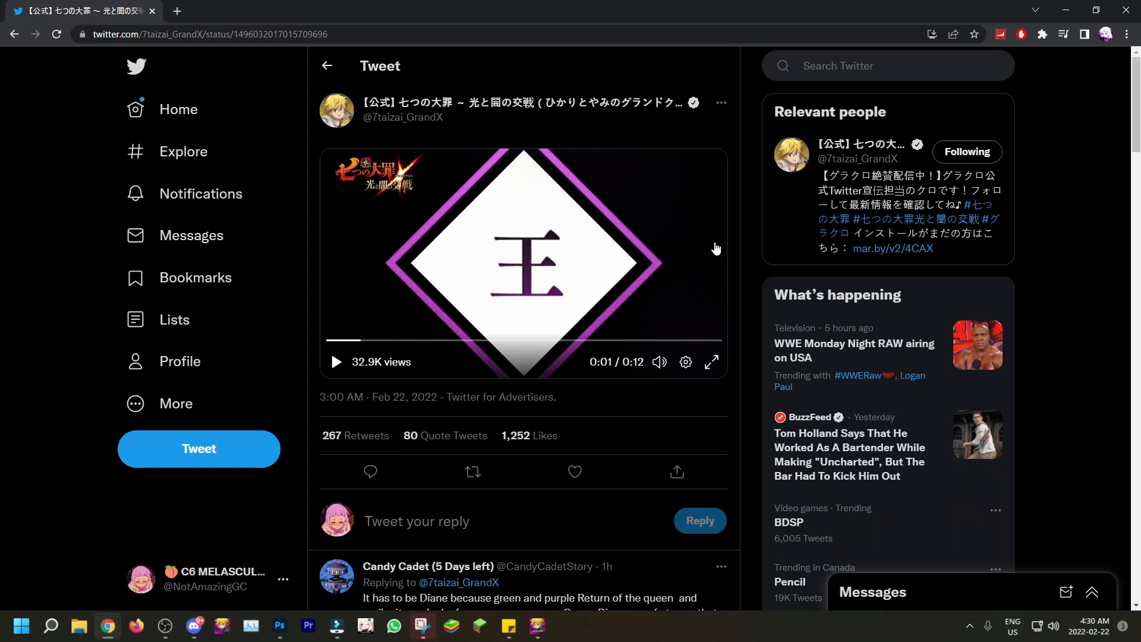
mouse_move(825, 374)
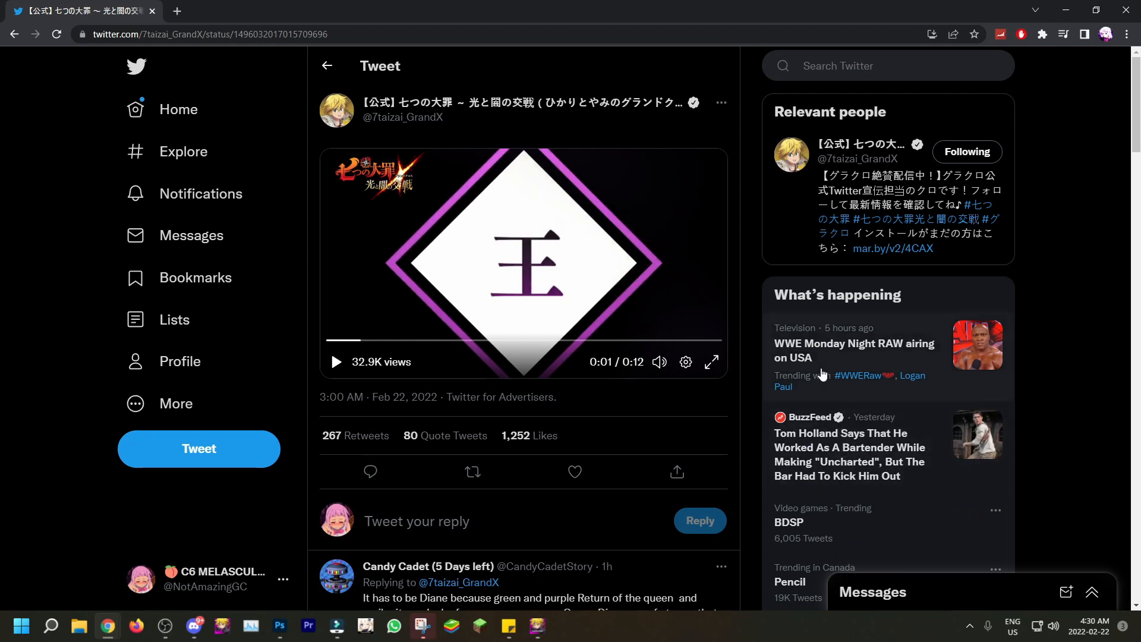
mouse_move(809, 430)
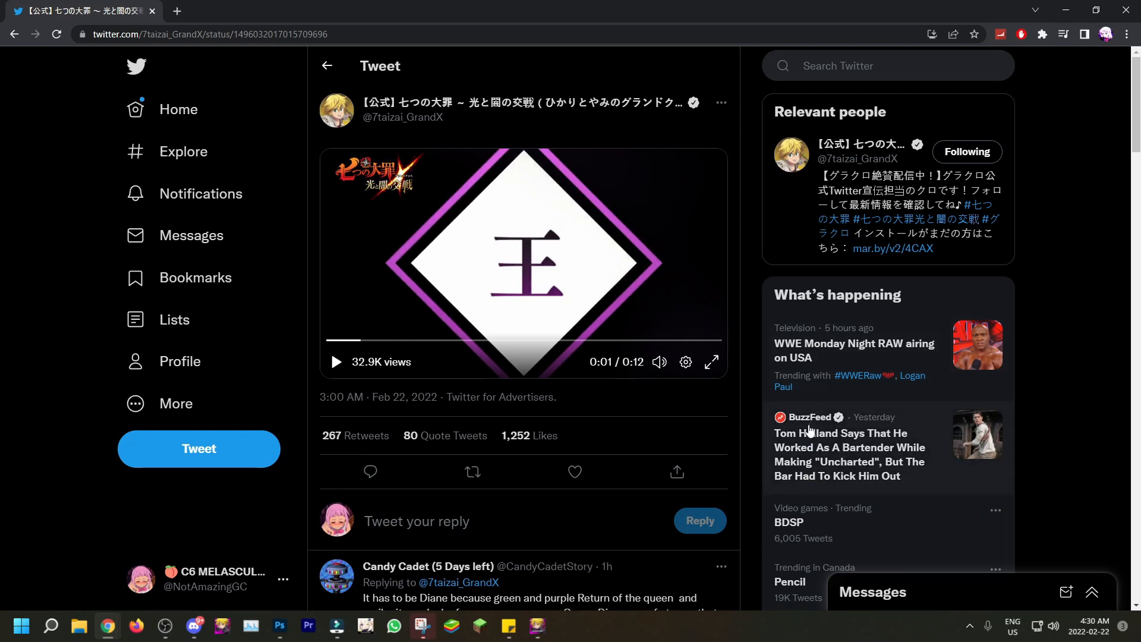
mouse_move(586, 272)
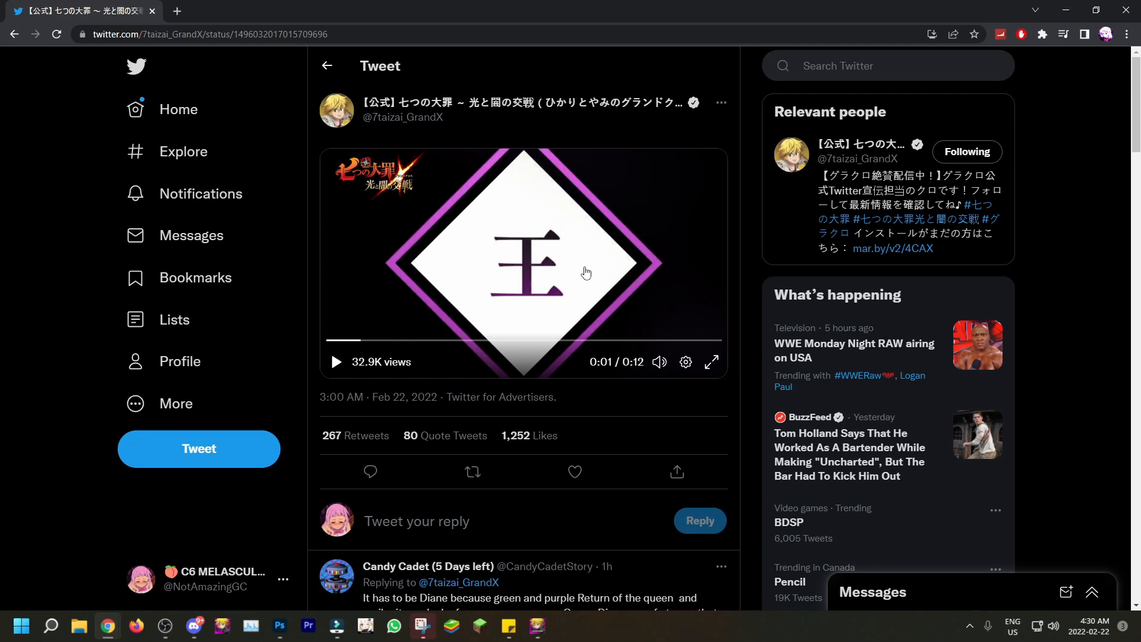
mouse_move(621, 289)
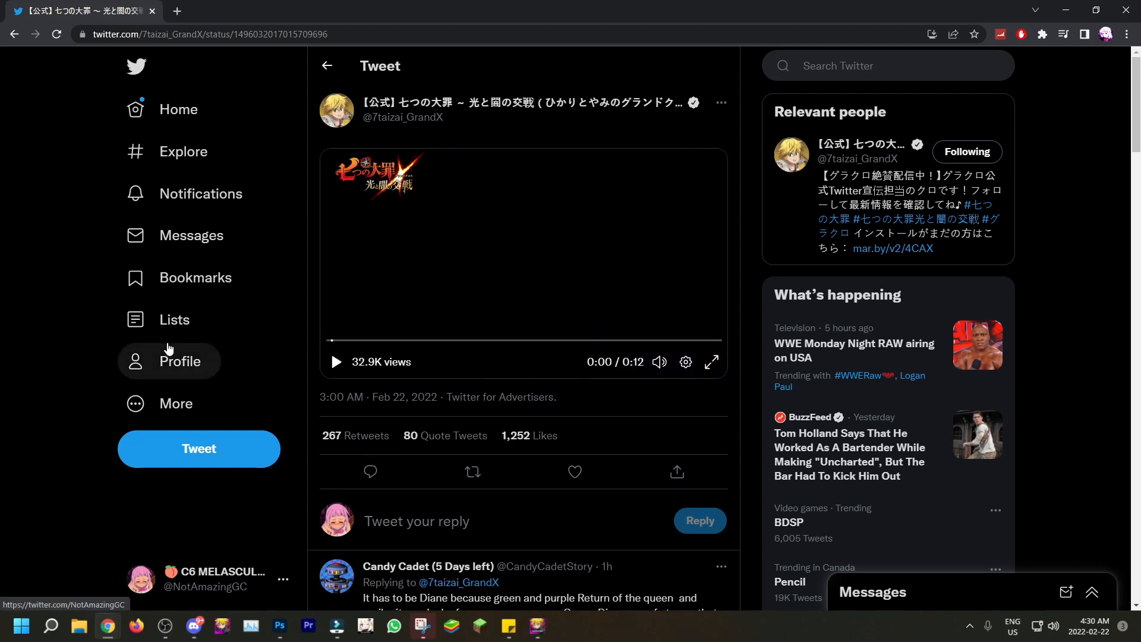
mouse_move(467, 201)
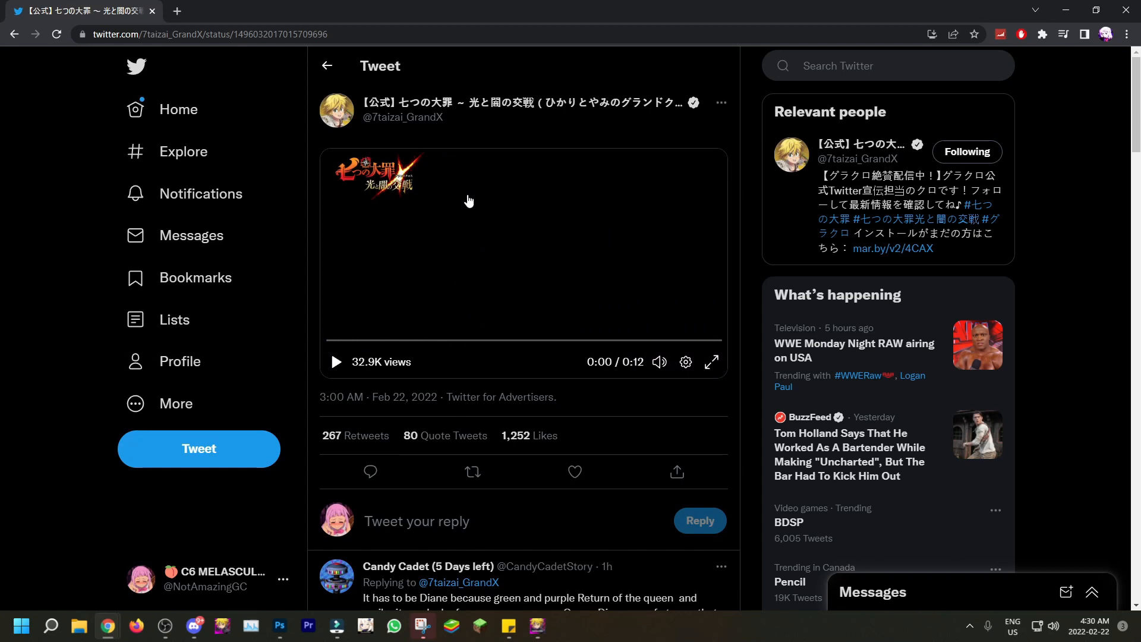
mouse_move(585, 326)
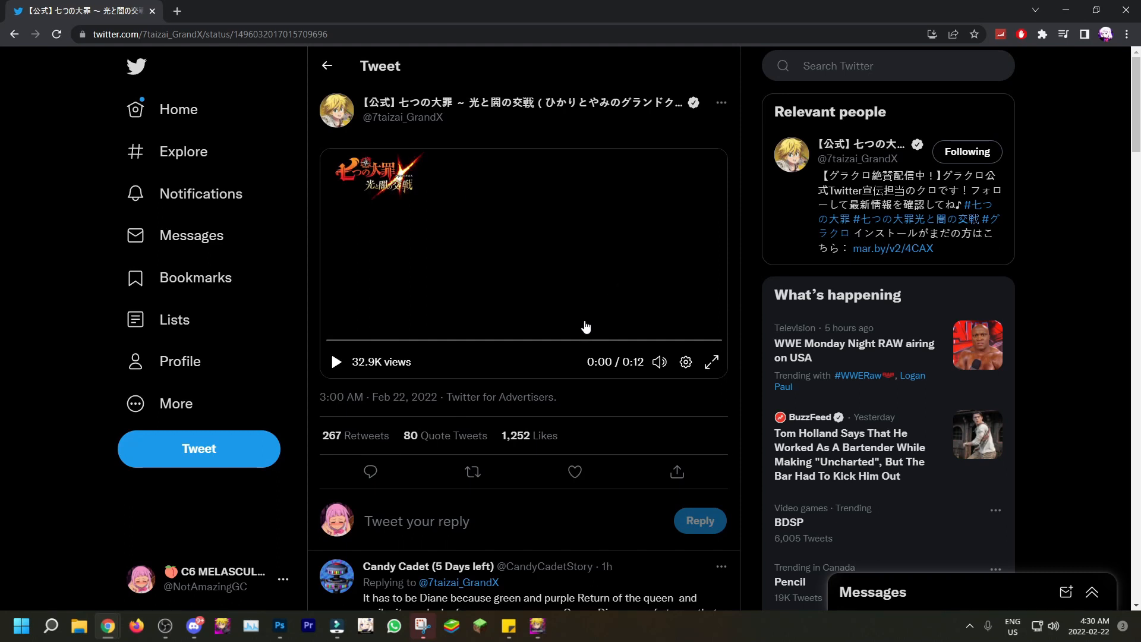
mouse_move(533, 237)
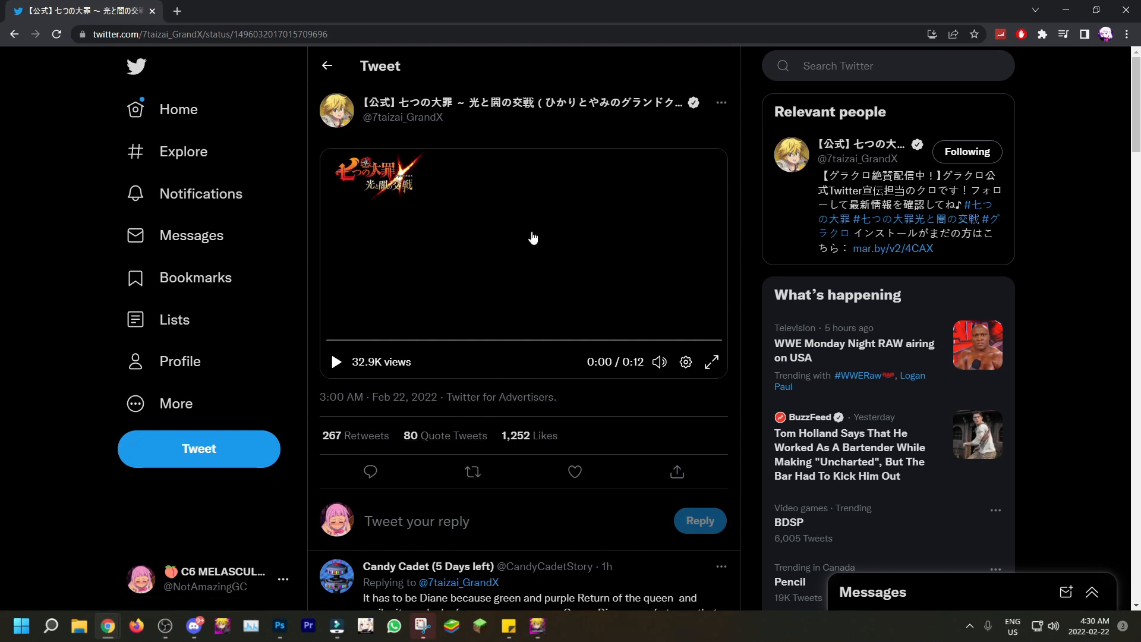
mouse_move(476, 187)
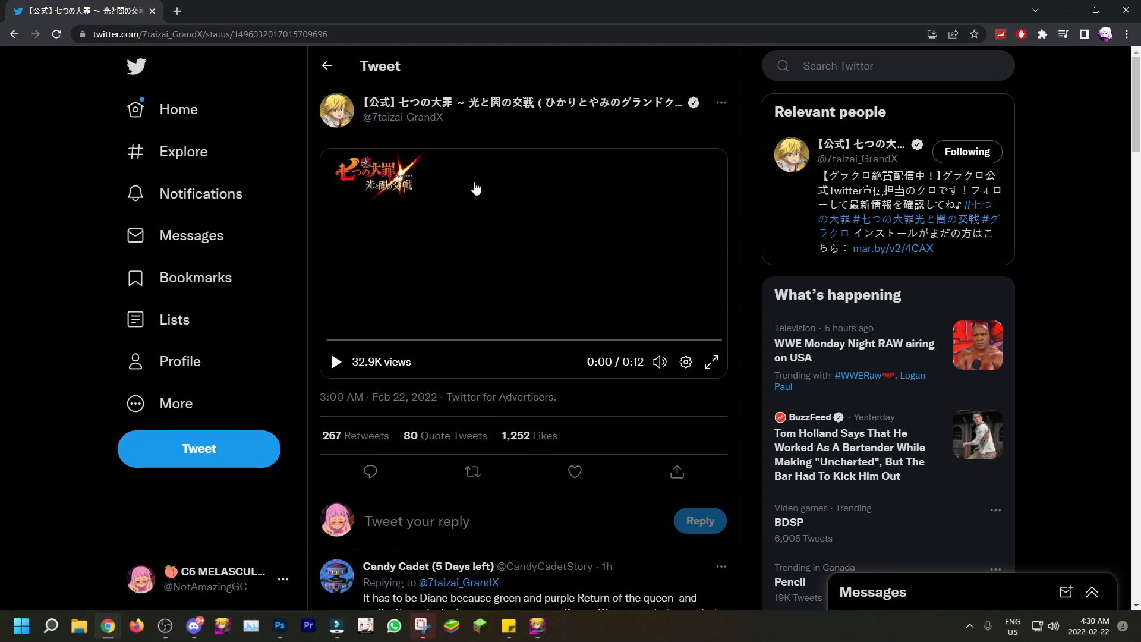
mouse_move(711, 266)
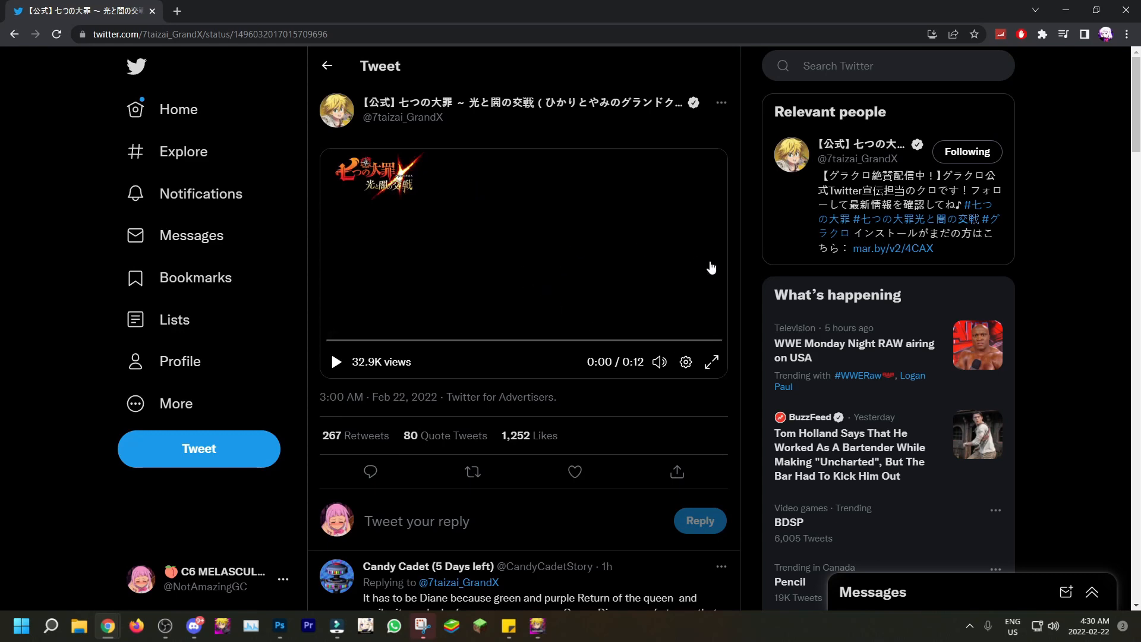
left_click(712, 362)
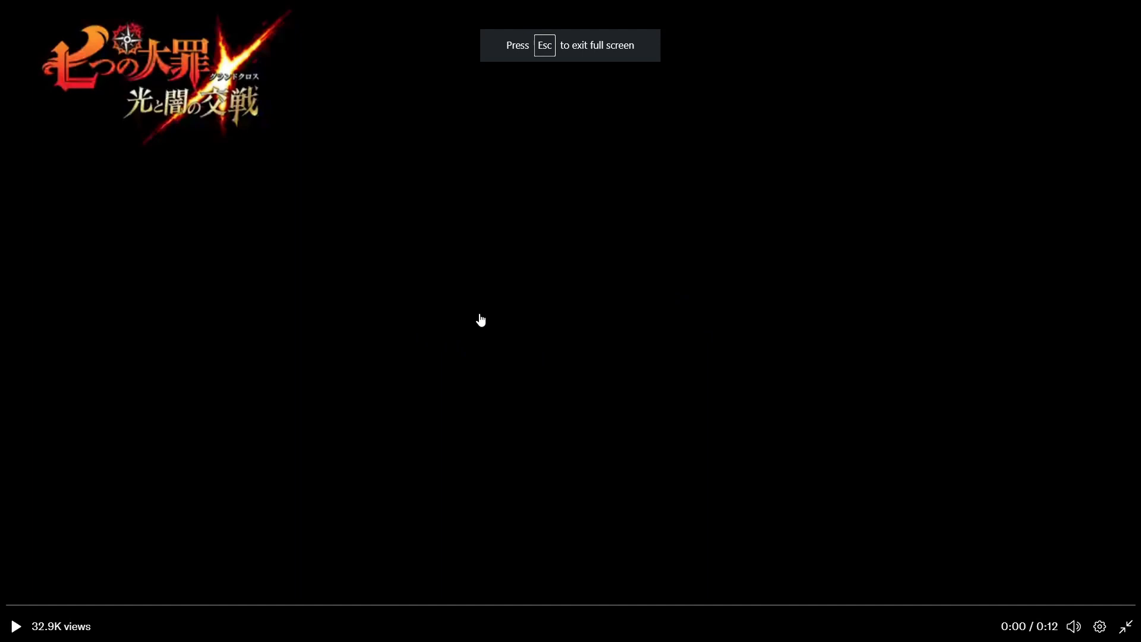
Step: Play the Grand Cross trailer full screen to its 0:11 end, then return to the tweet
left_click(16, 626)
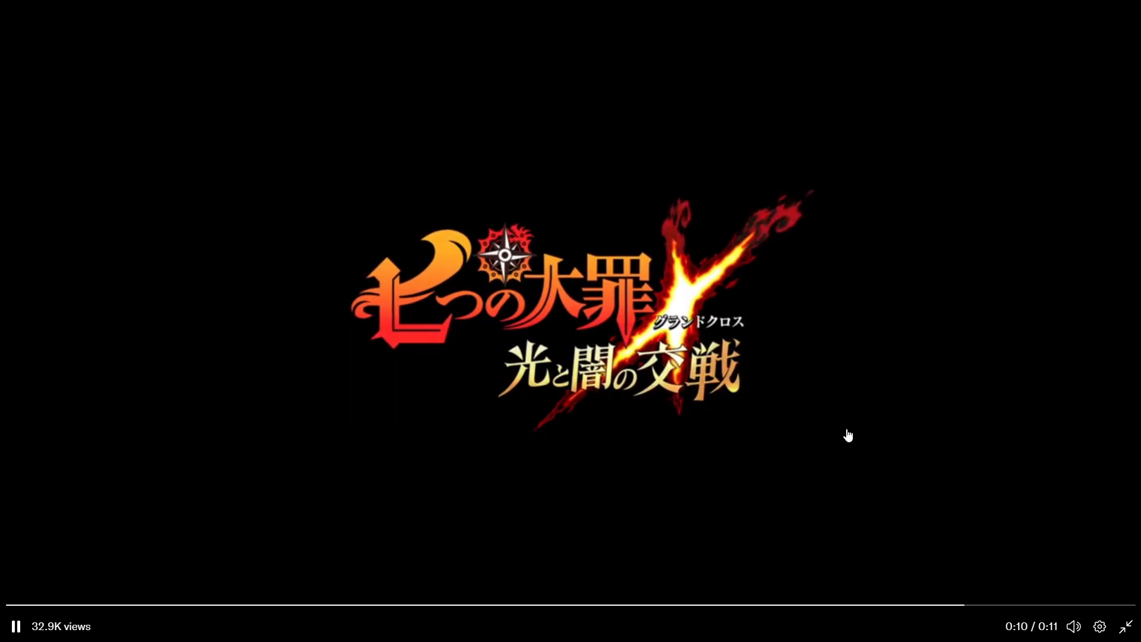
left_click(17, 624)
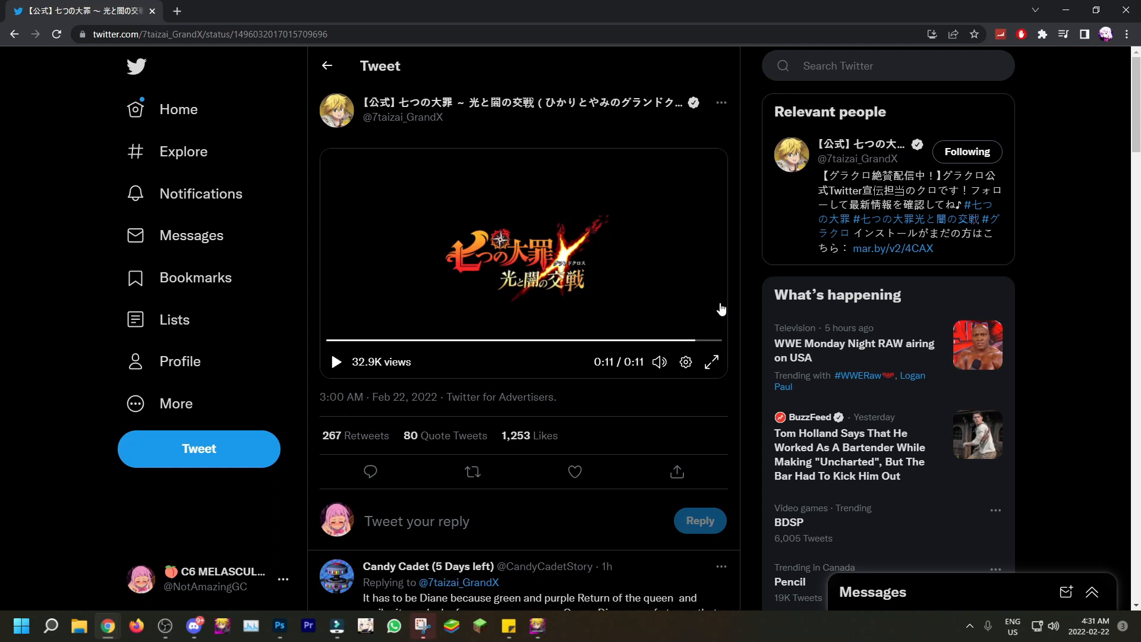
mouse_move(628, 285)
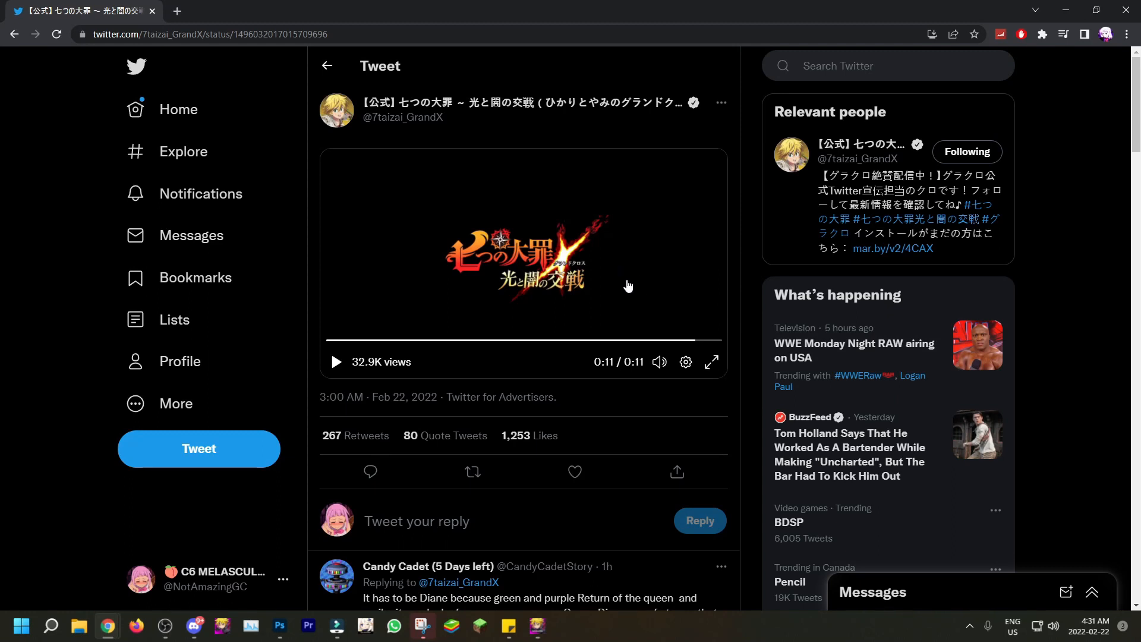
mouse_move(804, 394)
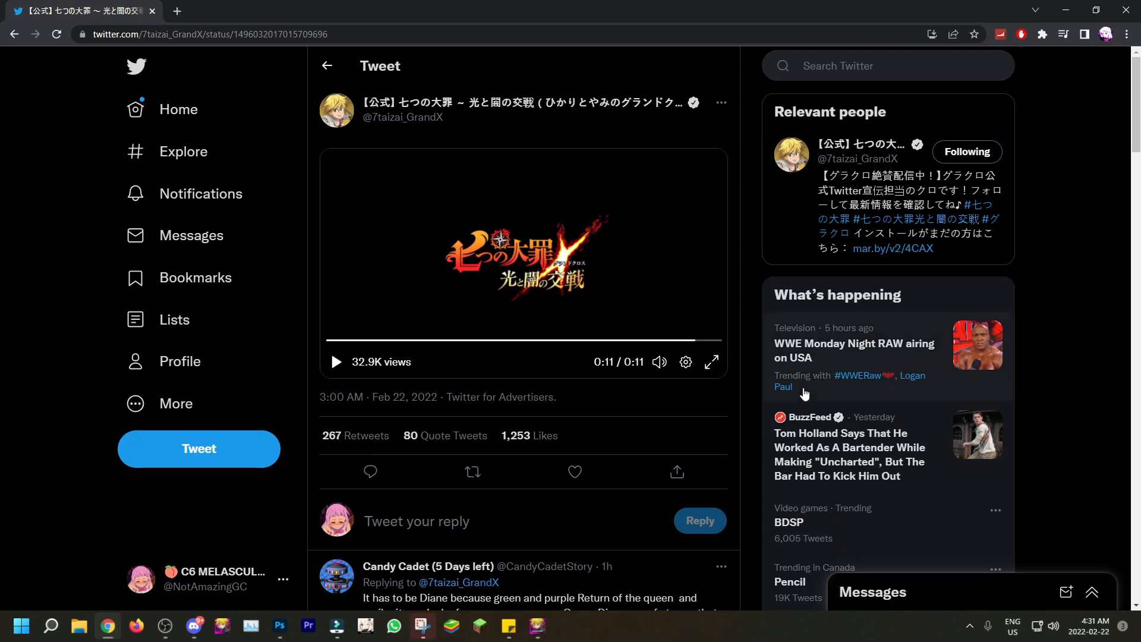
mouse_move(315, 180)
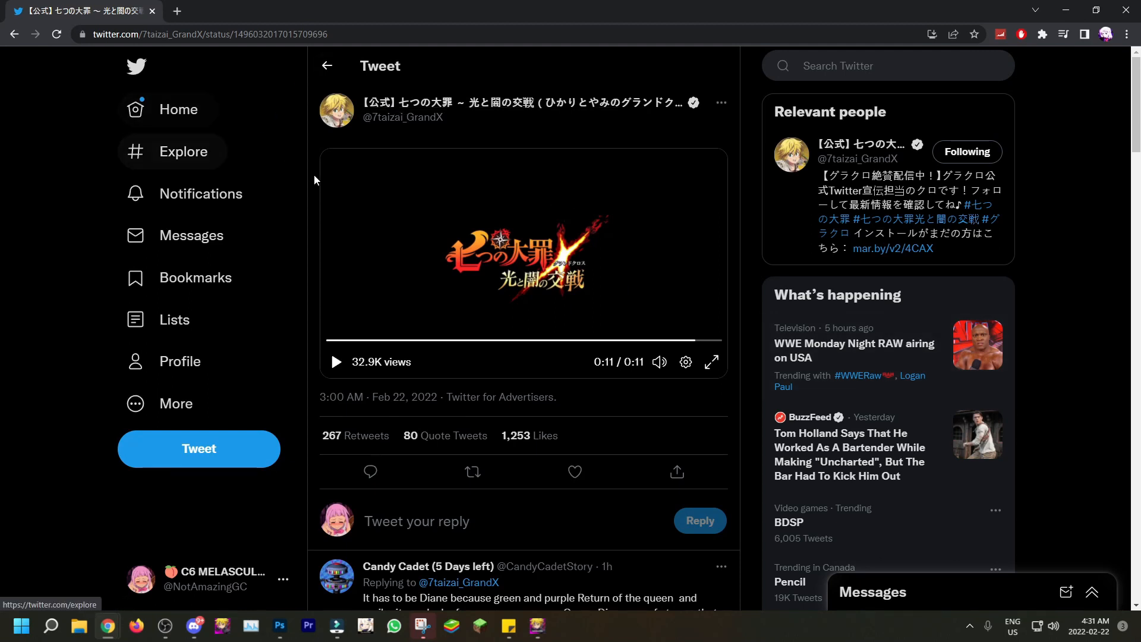